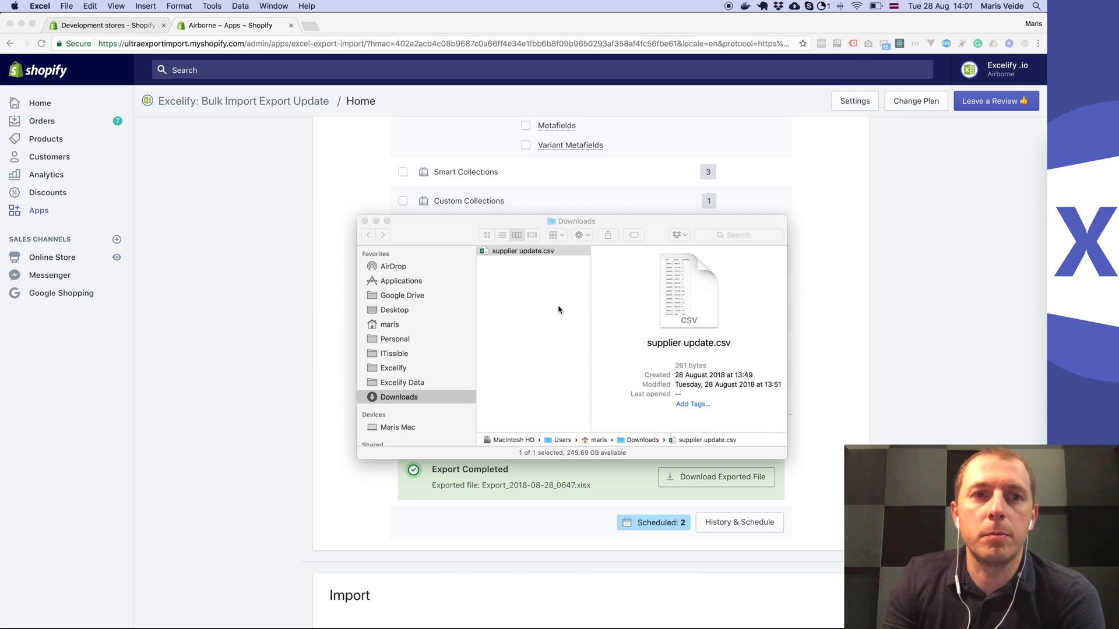
Step: Close the Downloads window and review the completed Products export with Inventory / Variants
{"action": "double_click", "coordinate": [524, 250]}
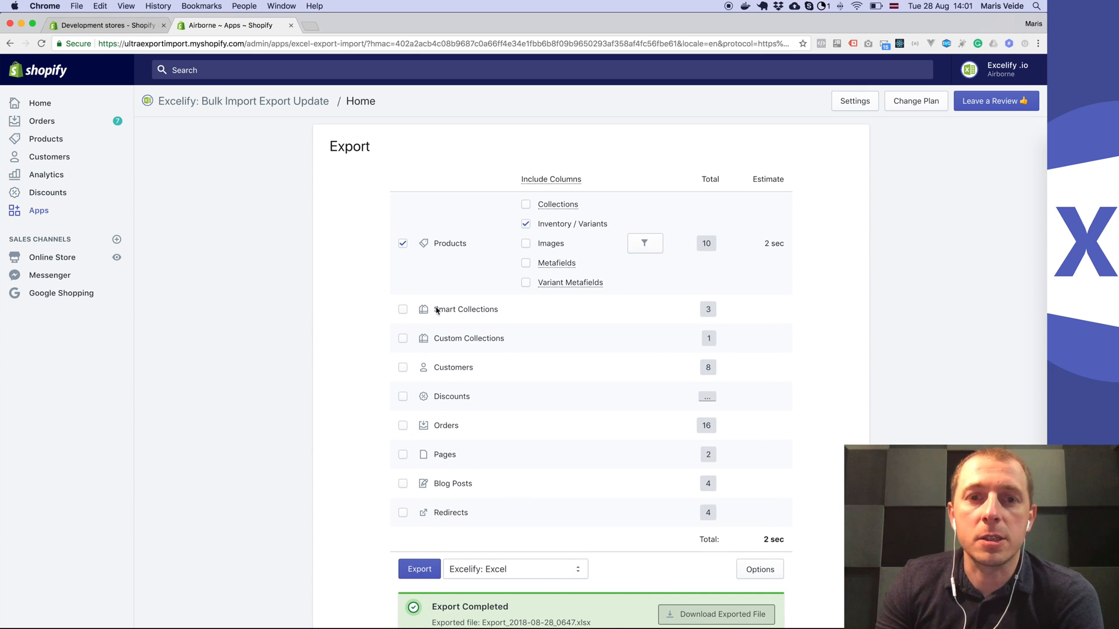
{"action": "mouse_move", "coordinate": [435, 247]}
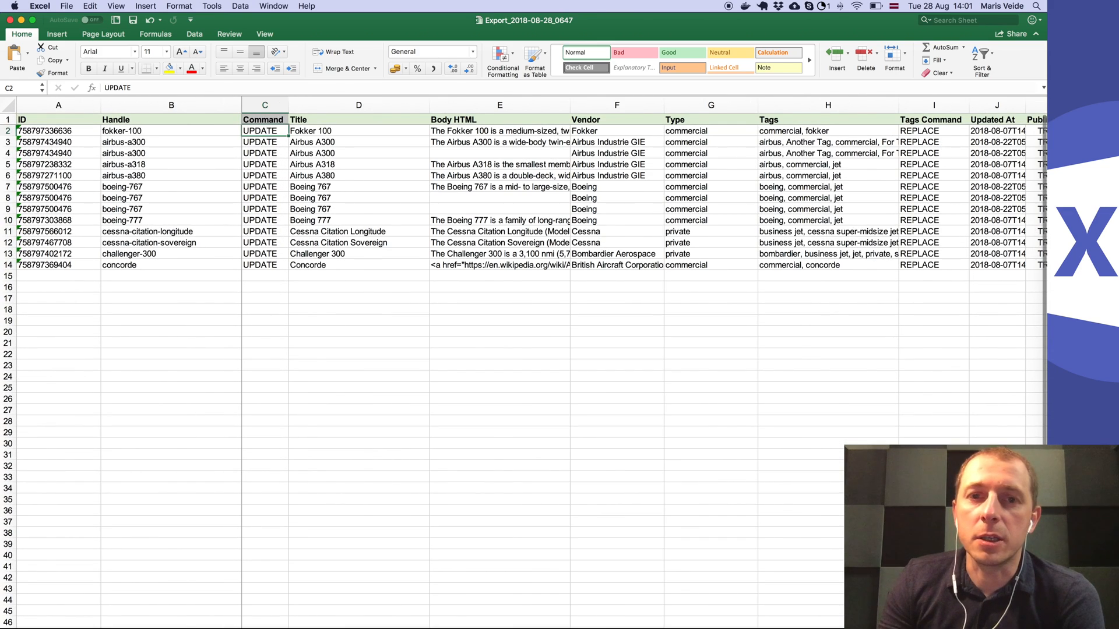
Step: Clear the ID and Handle values and select the product data from Title rightward
{"action": "left_click", "coordinate": [615, 387]}
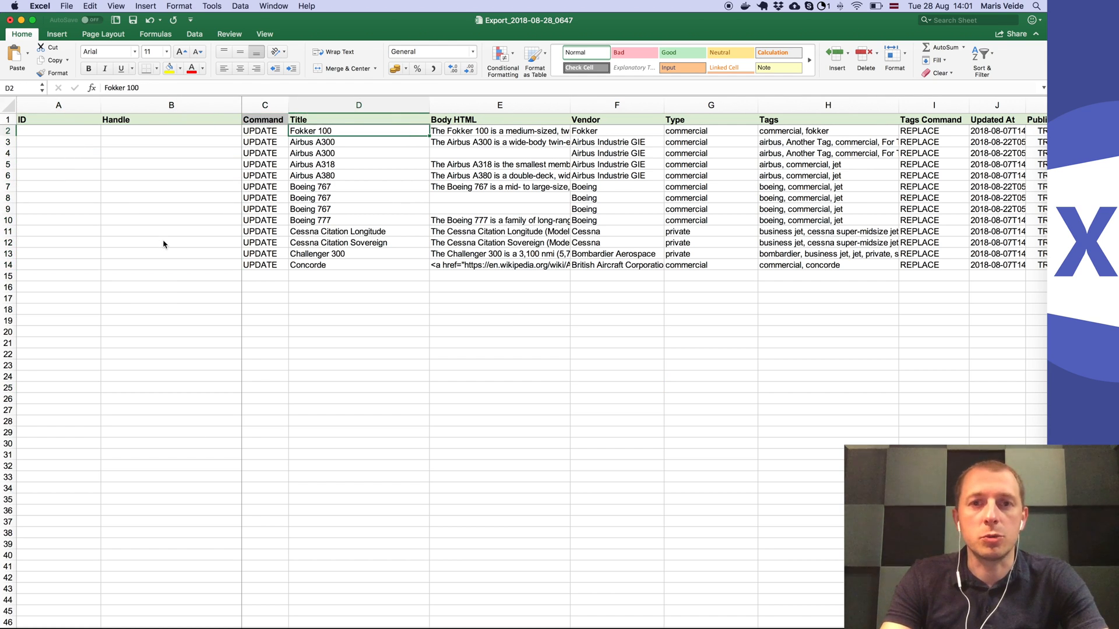
{"action": "left_click_drag", "start_coordinate": [358, 131], "coordinate": [500, 265]}
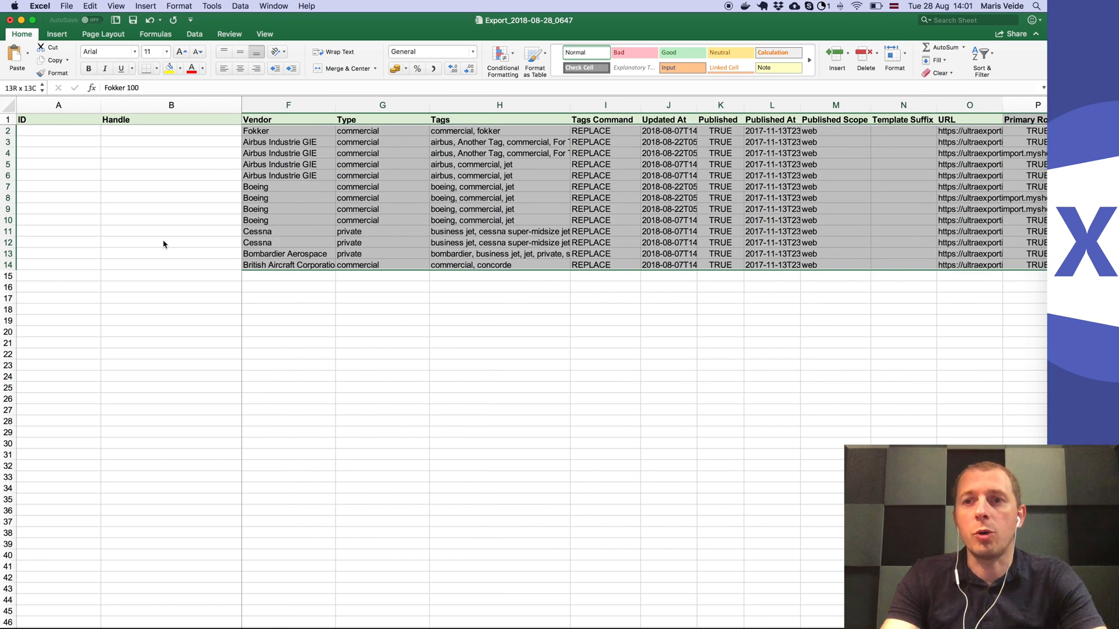
{"action": "scroll", "scroll_direction": "right", "scroll_amount": 3}
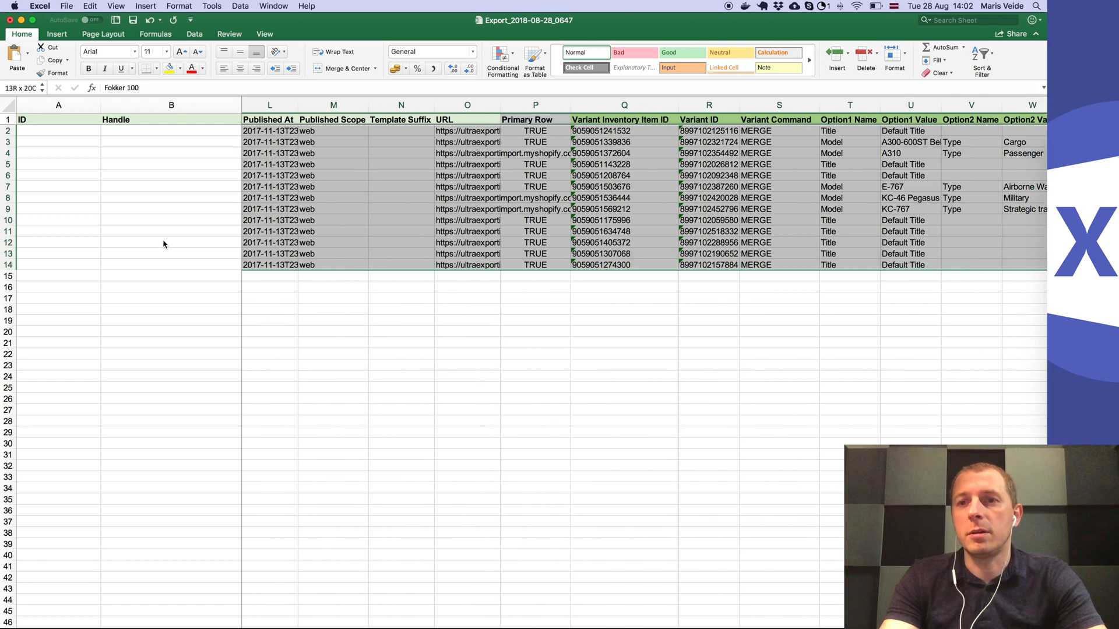
{"action": "scroll", "scroll_direction": "right", "scroll_amount": 3}
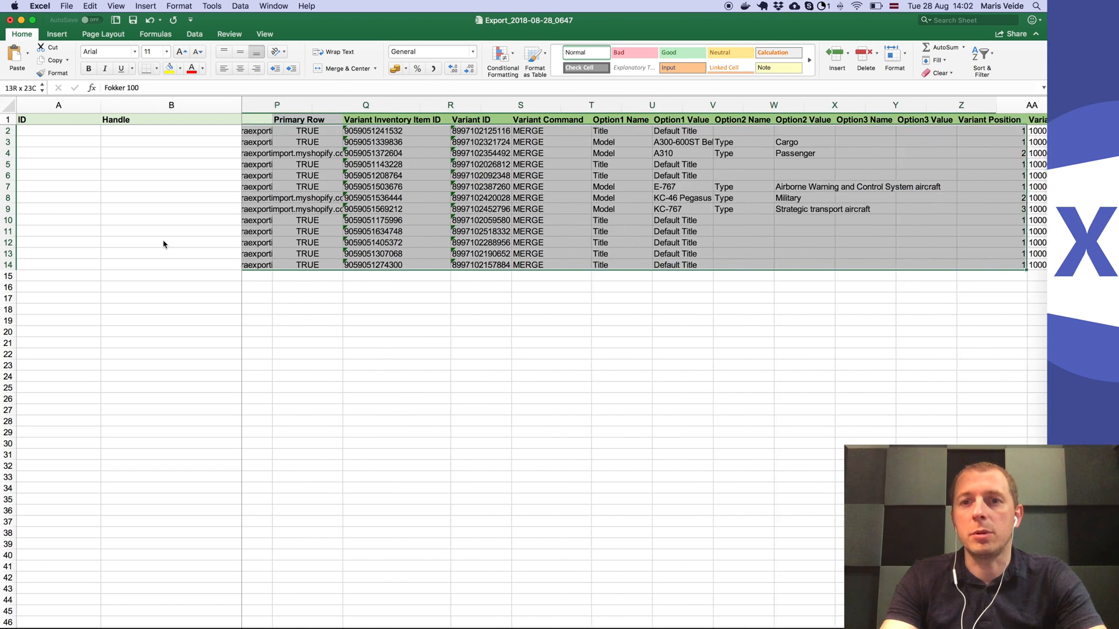
{"action": "scroll", "scroll_direction": "right", "scroll_amount": 3}
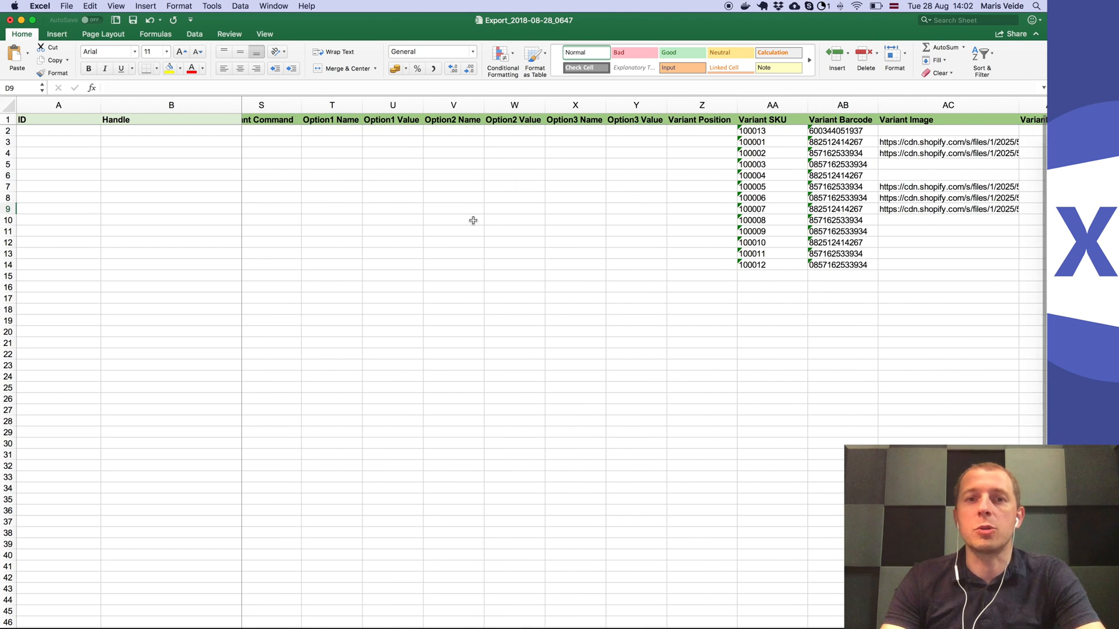
{"action": "mouse_move", "coordinate": [448, 221]}
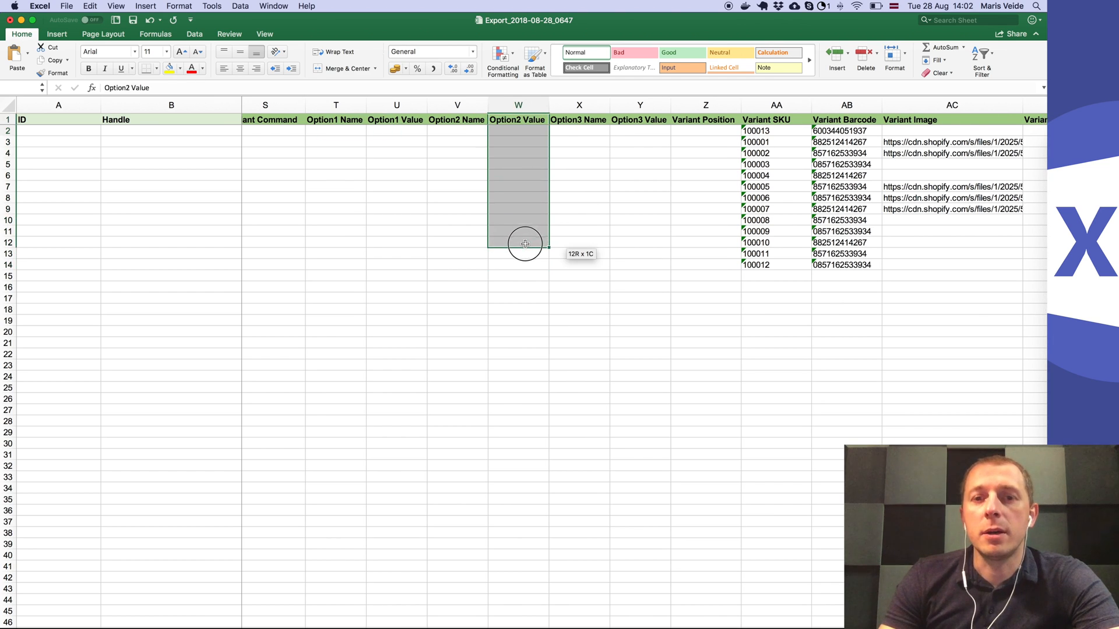
Step: Empty the Option2 Value through Variant Position columns, keeping the Variant SKU column
{"action": "left_click", "coordinate": [517, 119]}
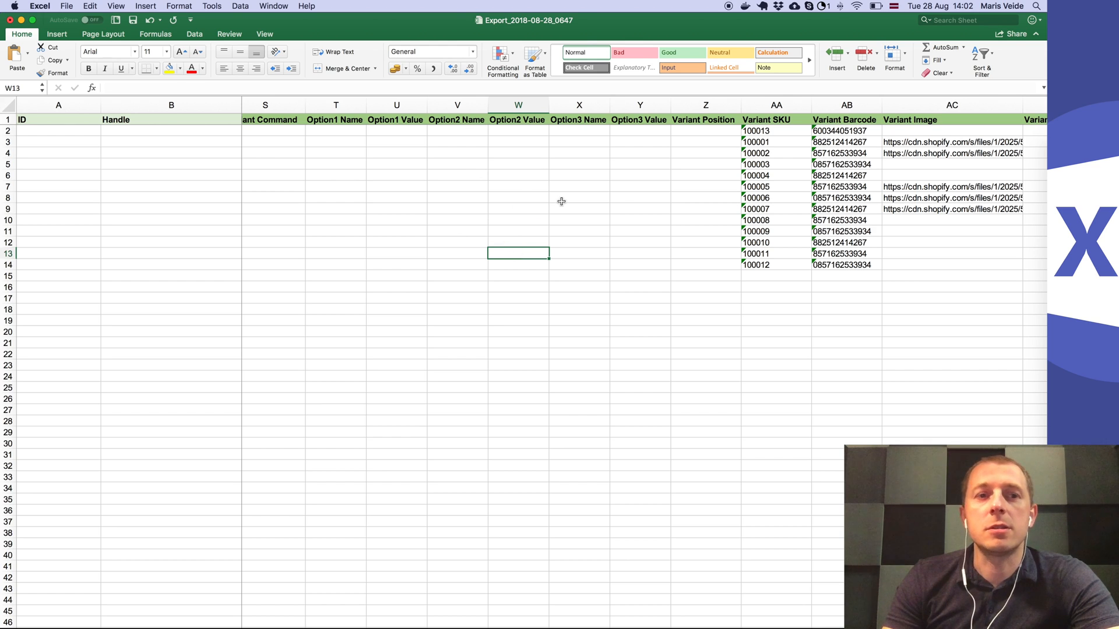
{"action": "scroll", "scroll_direction": "right", "scroll_amount": 3}
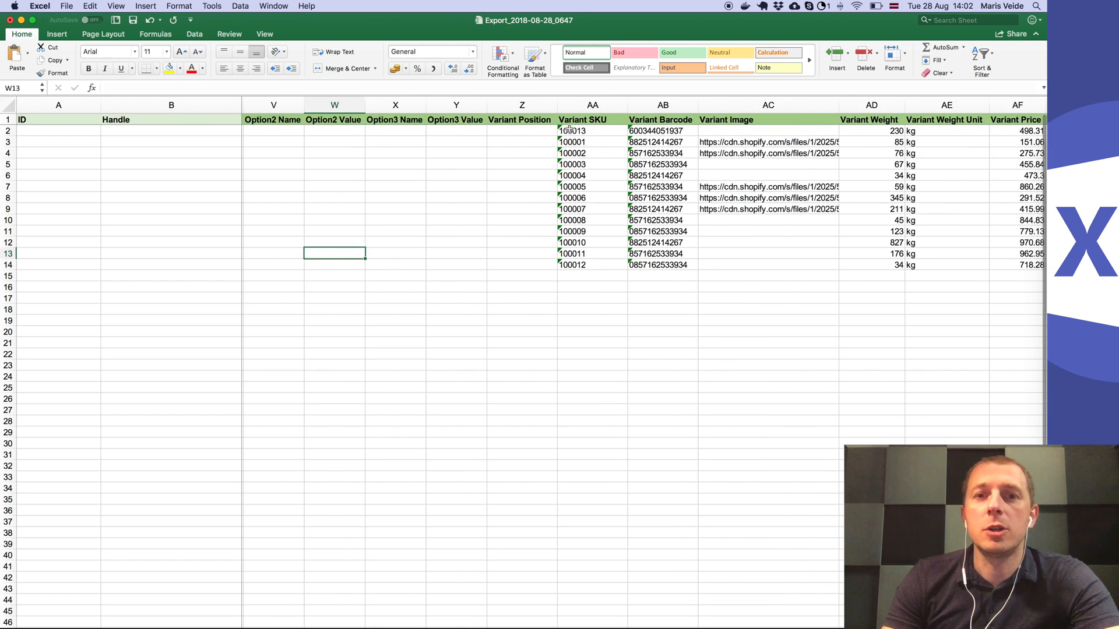
{"action": "left_click", "coordinate": [592, 105]}
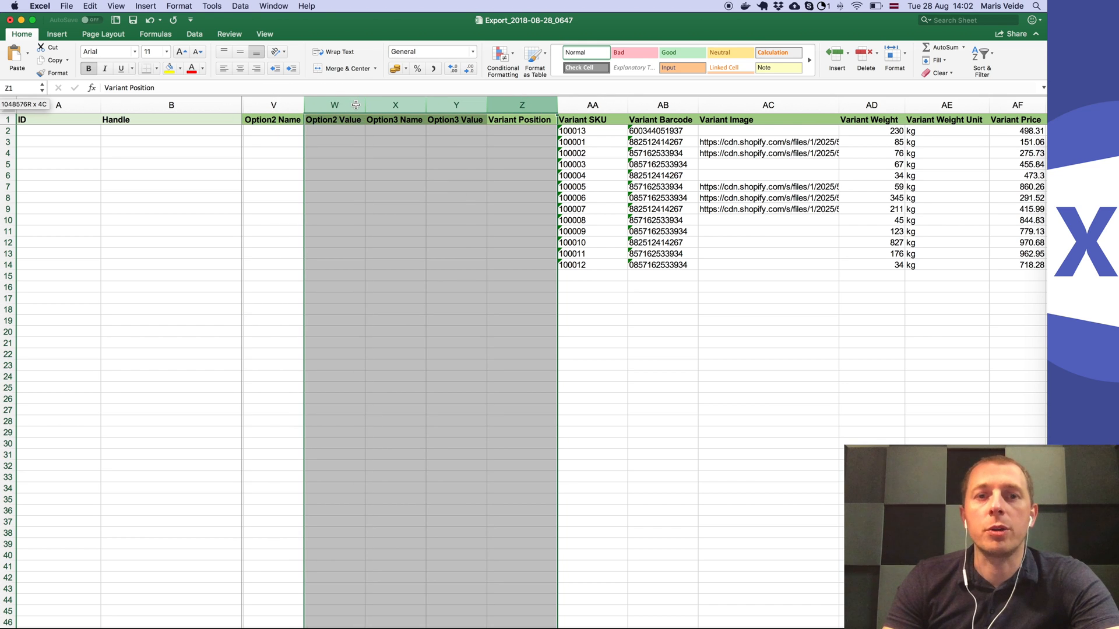
{"action": "left_click", "coordinate": [592, 119]}
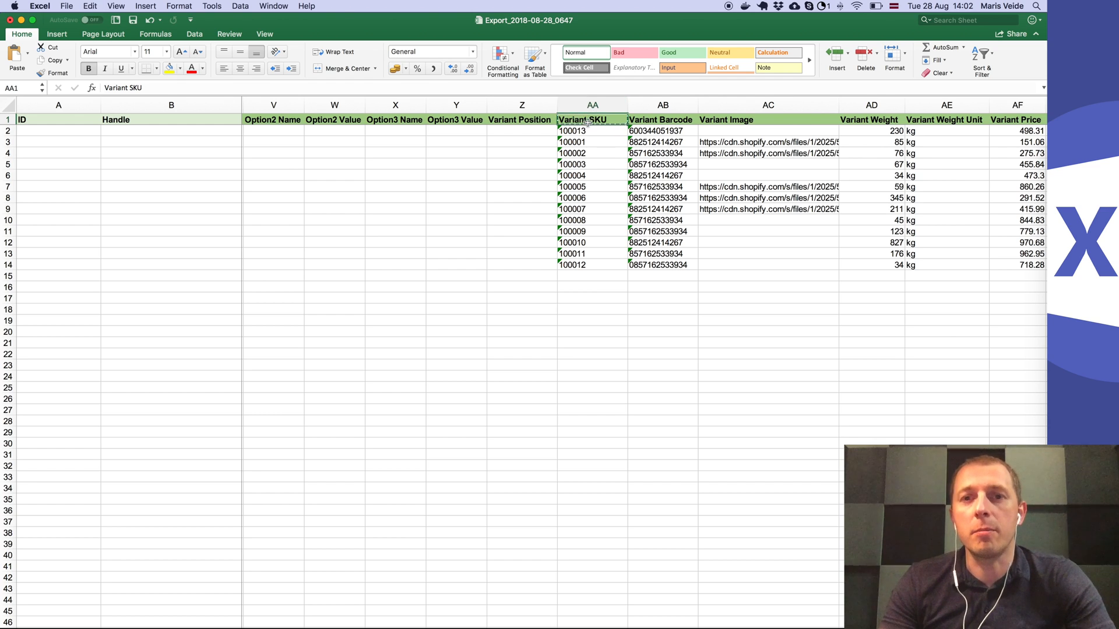
Step: Rename supplier headers to Variant SKU, Variant Price, Variant Inventory Qty and save as CSV
{"action": "left_click", "coordinate": [273, 6]}
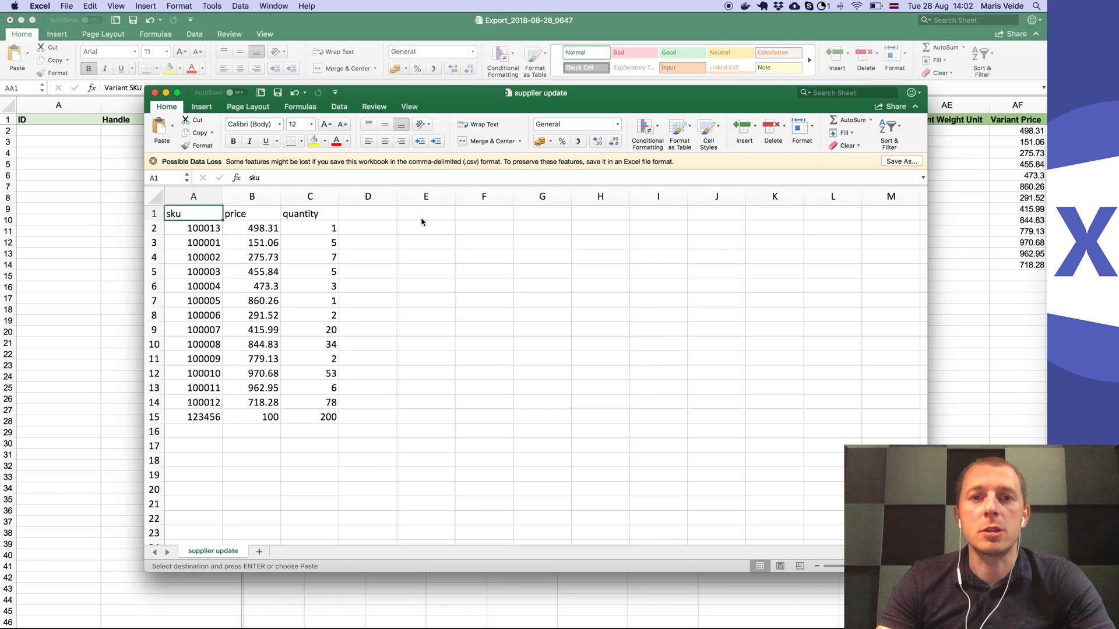
{"action": "type", "text": "Variant SKU"}
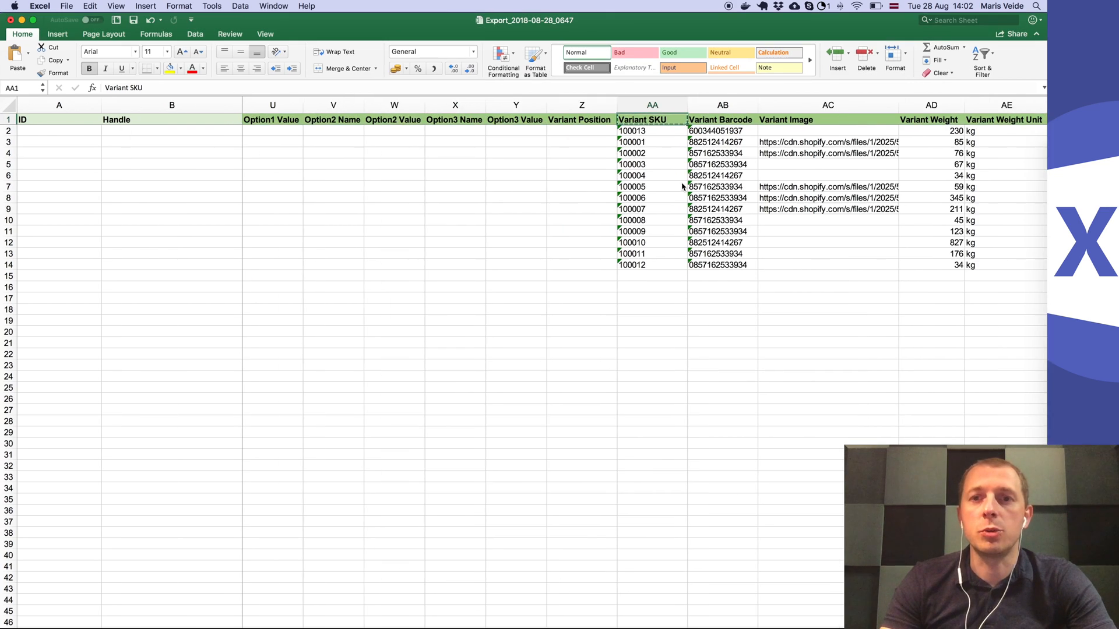
{"action": "scroll", "scroll_direction": "right", "scroll_amount": 3}
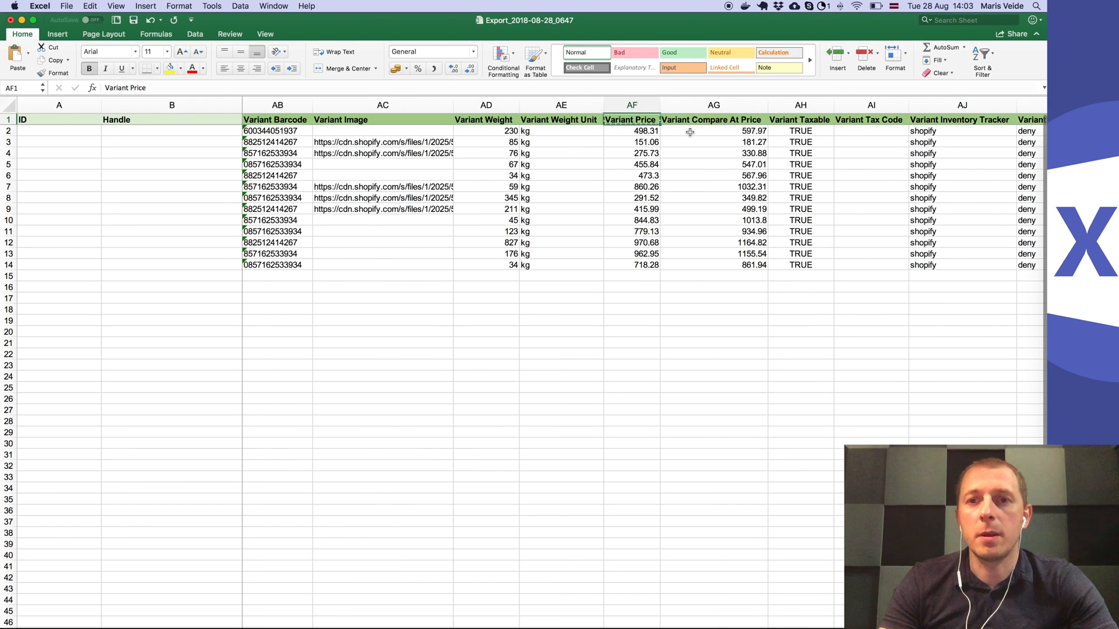
{"action": "scroll", "scroll_direction": "right", "scroll_amount": 3}
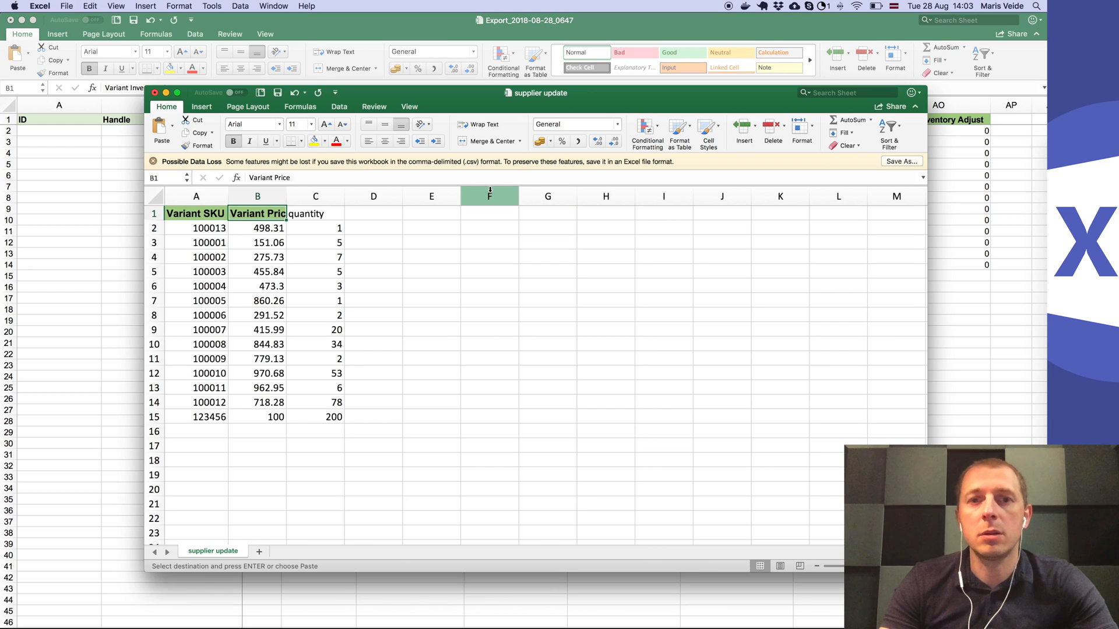
{"action": "type", "text": "Variant Inventory Qty"}
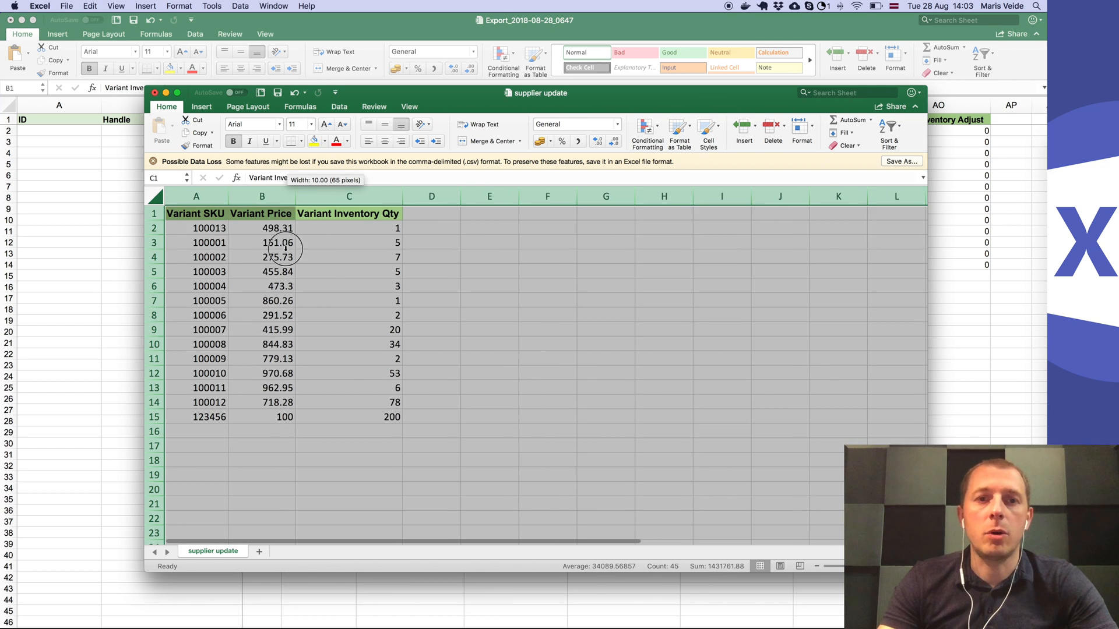
{"action": "left_click", "coordinate": [261, 243]}
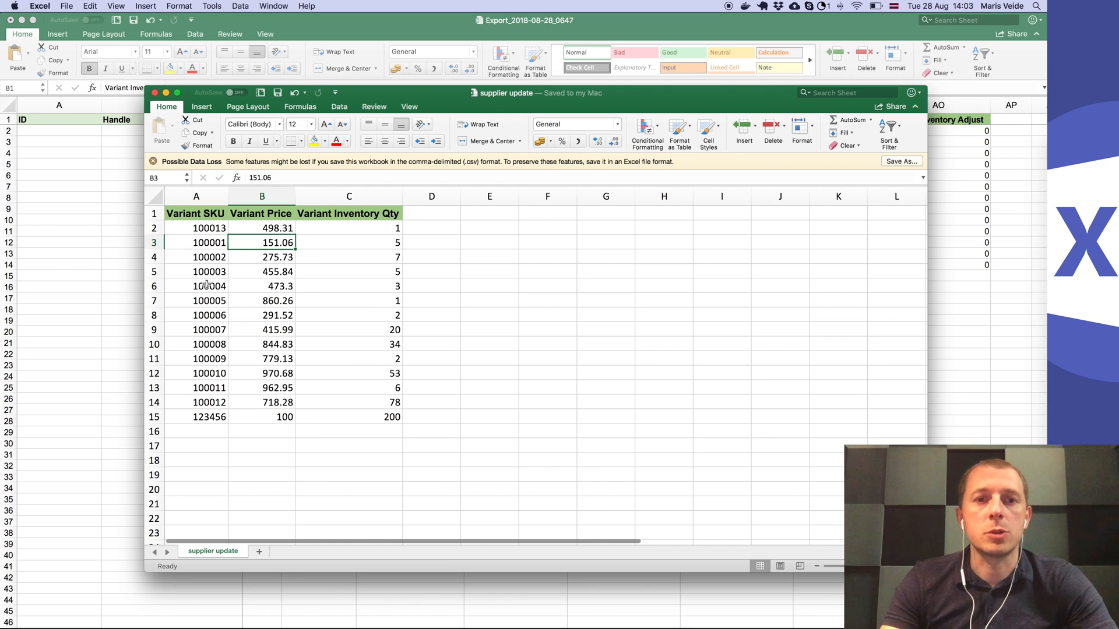
{"action": "left_click", "coordinate": [196, 287]}
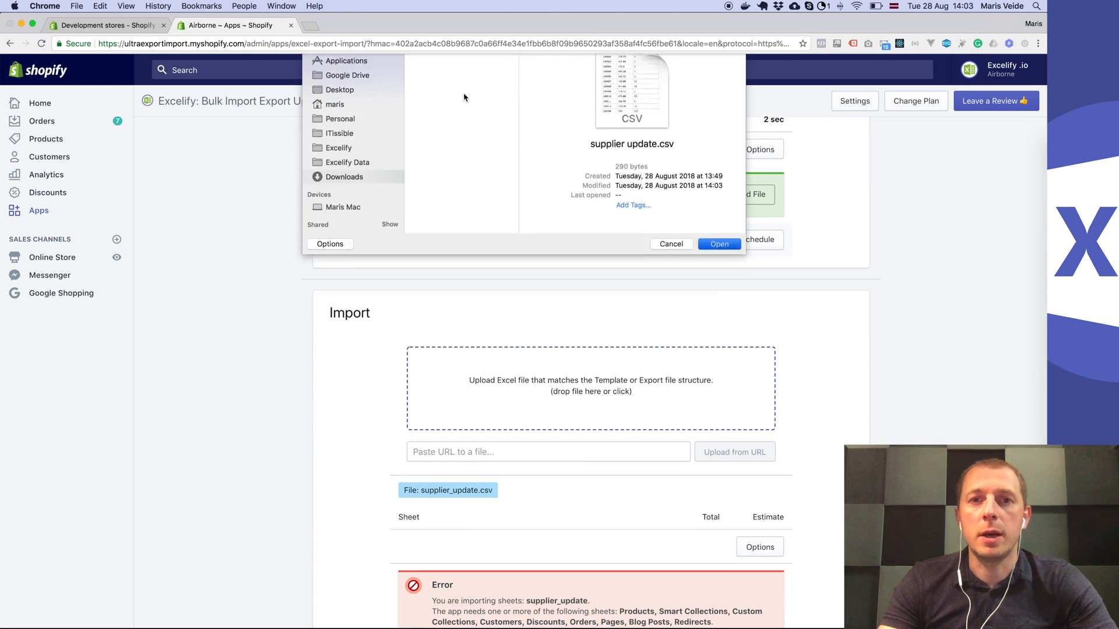
Step: Load supplier_update.csv into Excelify's import and let it analyze the Products sheet
{"action": "left_click", "coordinate": [718, 244]}
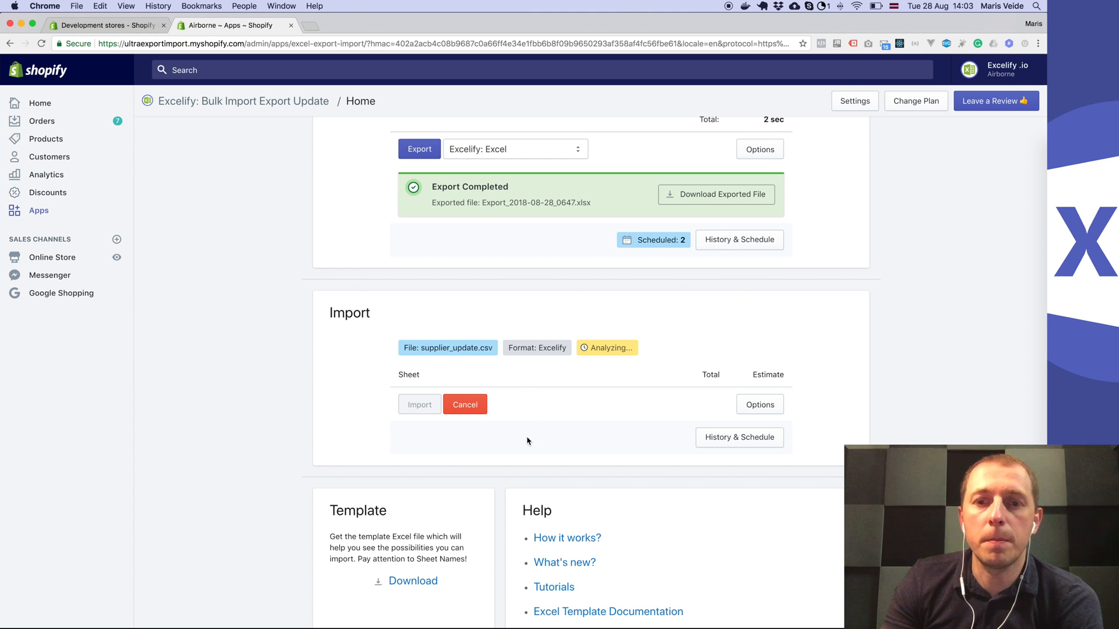
{"action": "scroll", "scroll_direction": "down", "scroll_amount": 3}
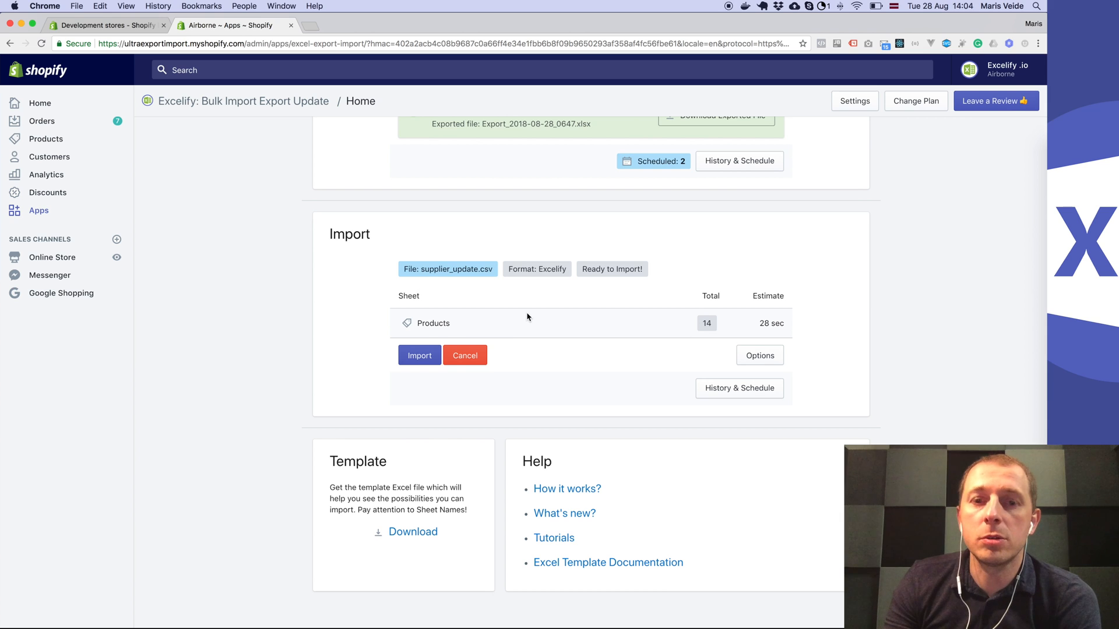
Step: Run the import, finishing with 10 products updated and 1 failed
{"action": "left_click", "coordinate": [419, 356]}
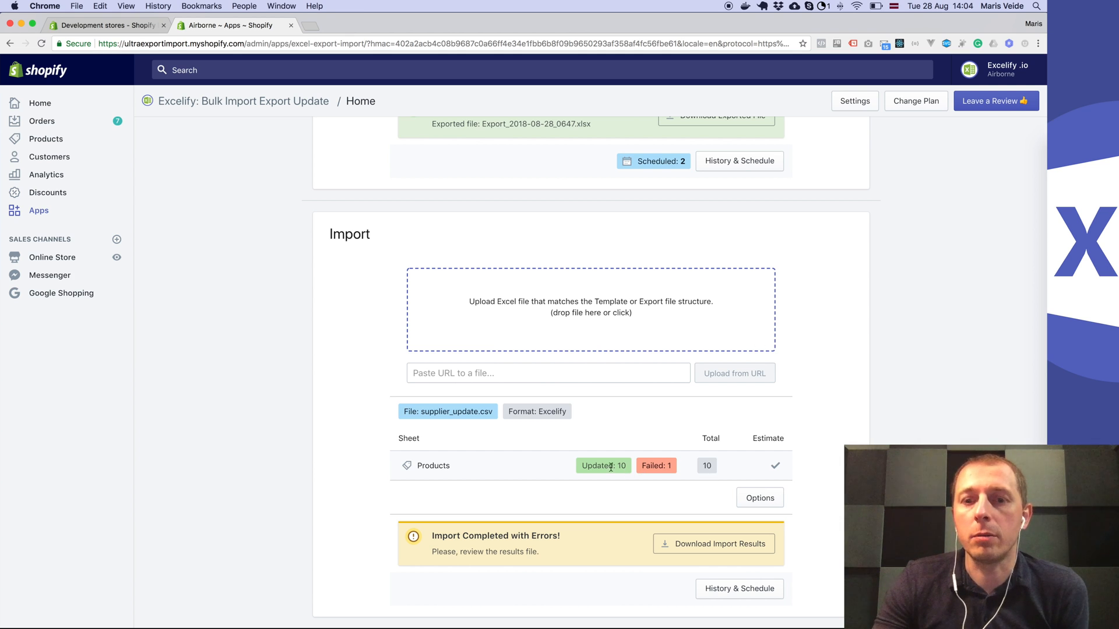
{"action": "scroll", "scroll_direction": "down", "scroll_amount": 3}
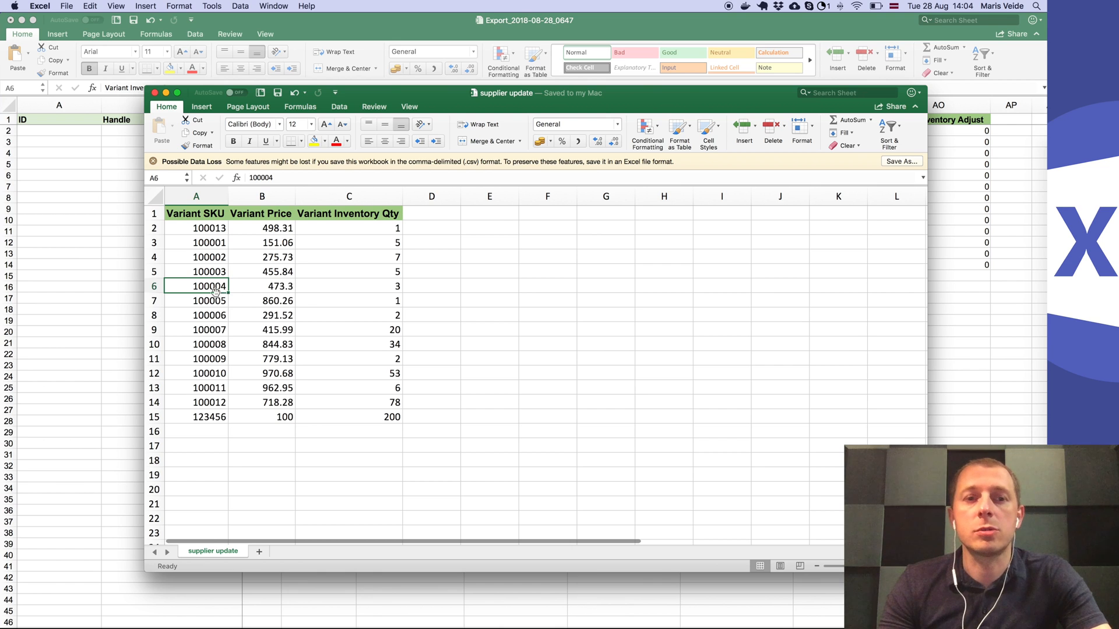
{"action": "mouse_move", "coordinate": [209, 286]}
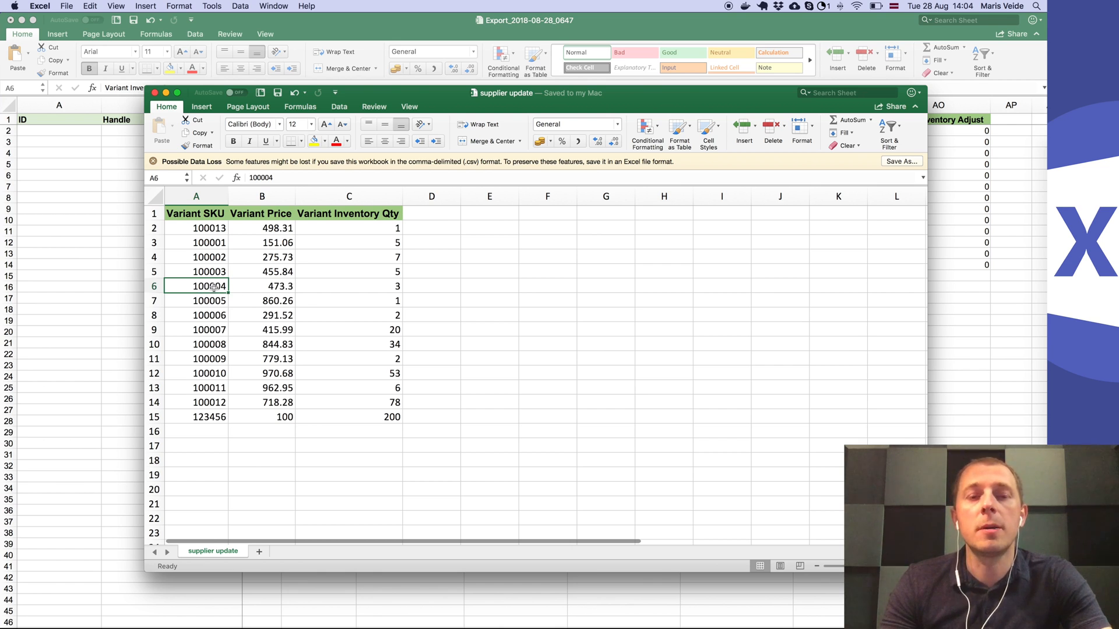
{"action": "mouse_move", "coordinate": [211, 289]}
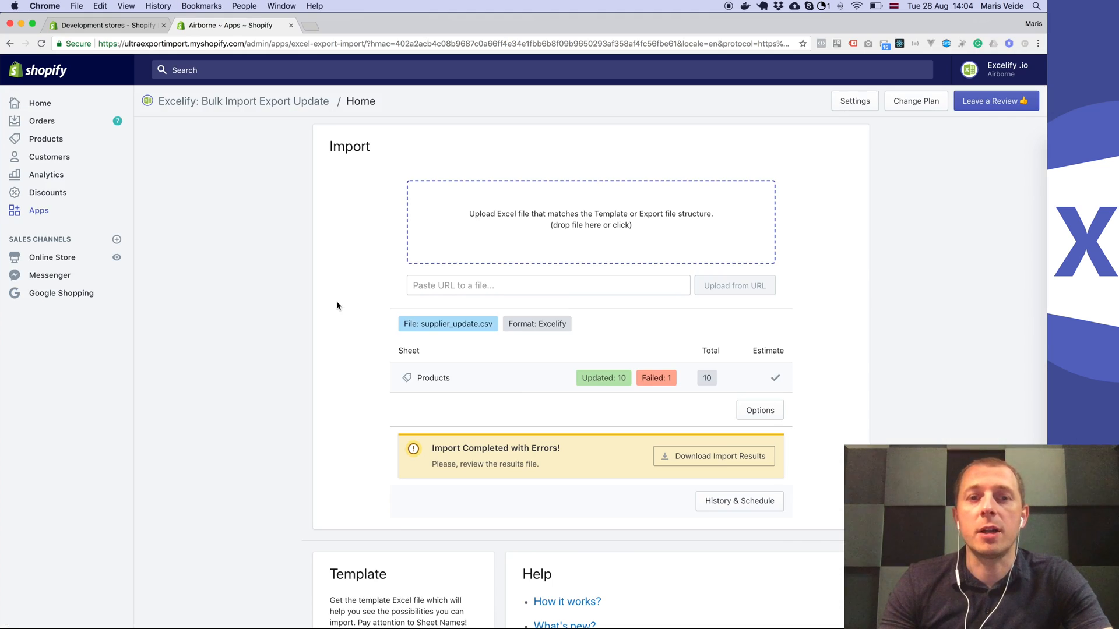
{"action": "mouse_move", "coordinate": [636, 417]}
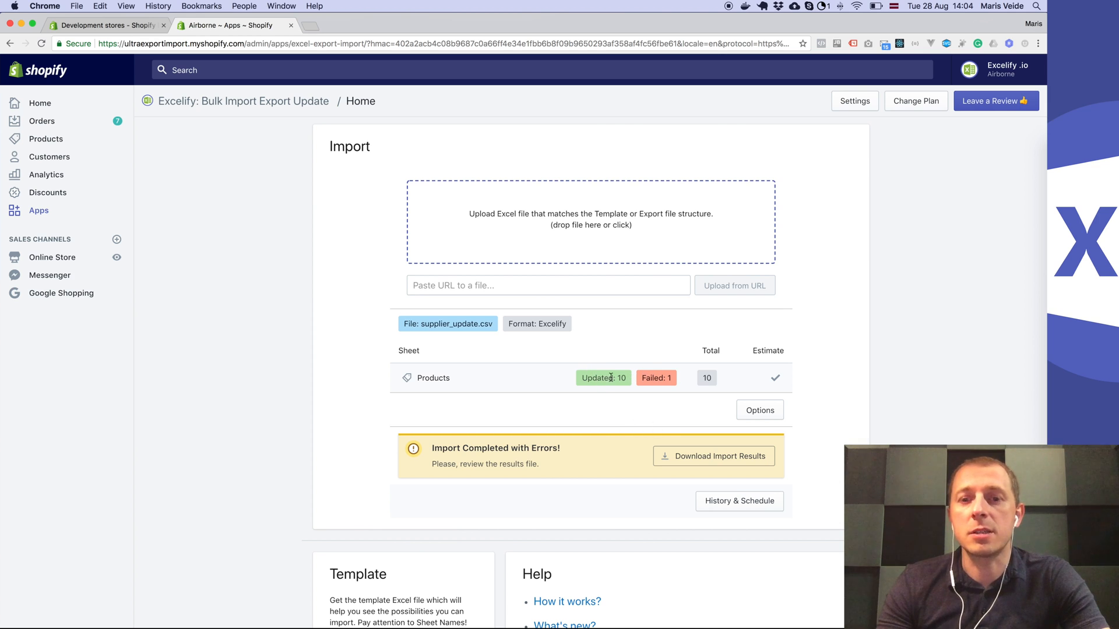
{"action": "mouse_move", "coordinate": [641, 410]}
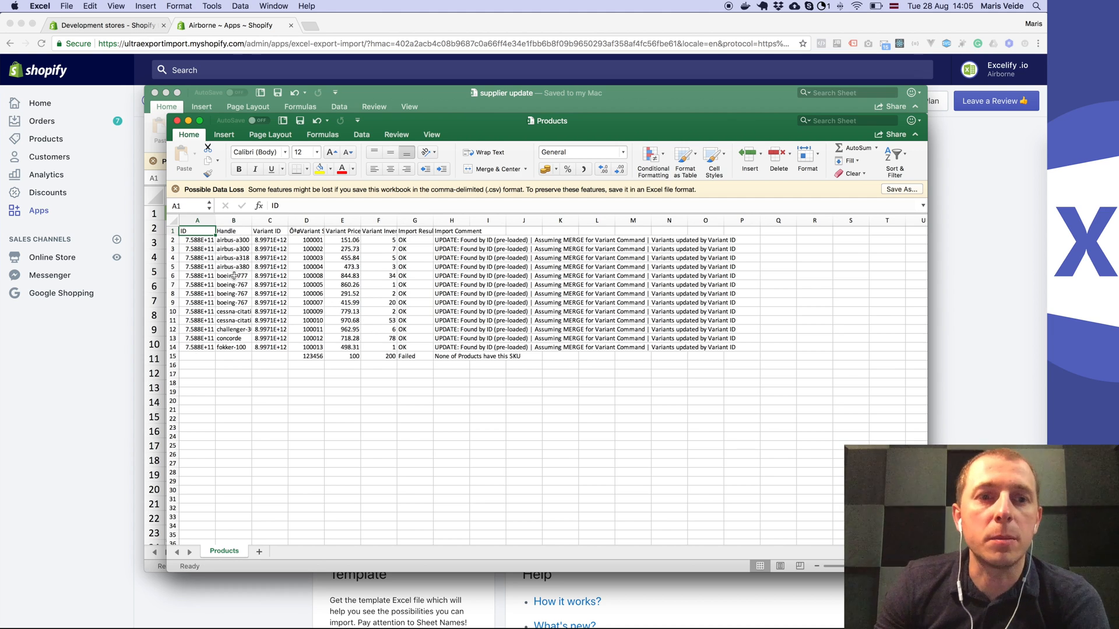
Step: Widen the results columns to read ten OK rows and failed SKU 123456
{"action": "left_click_drag", "start_coordinate": [197, 240], "coordinate": [197, 285]}
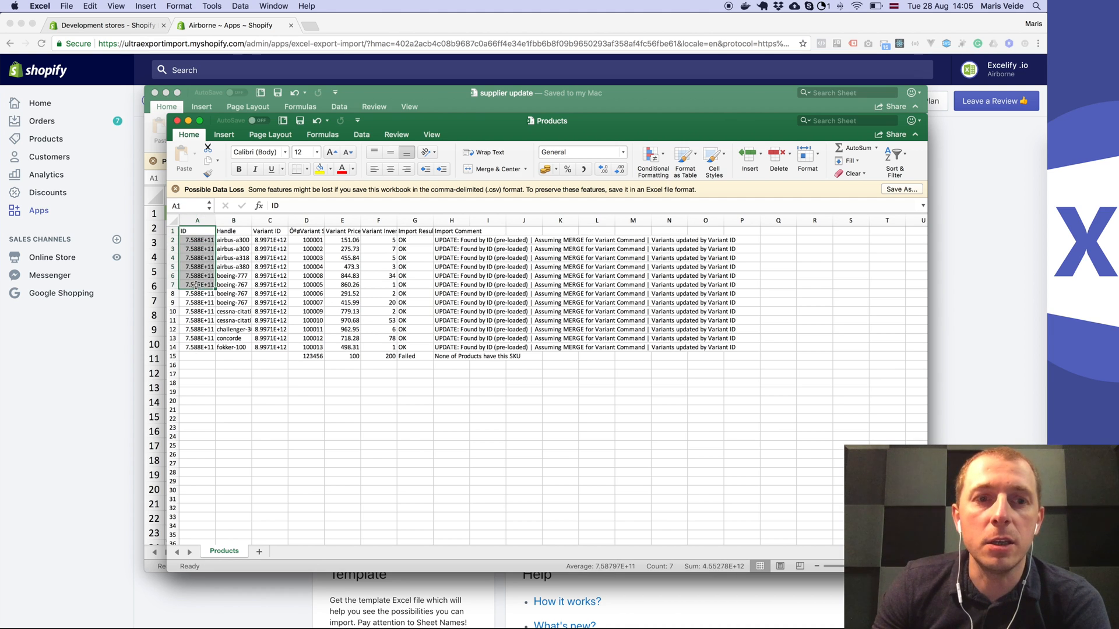
{"action": "left_click", "coordinate": [269, 231]}
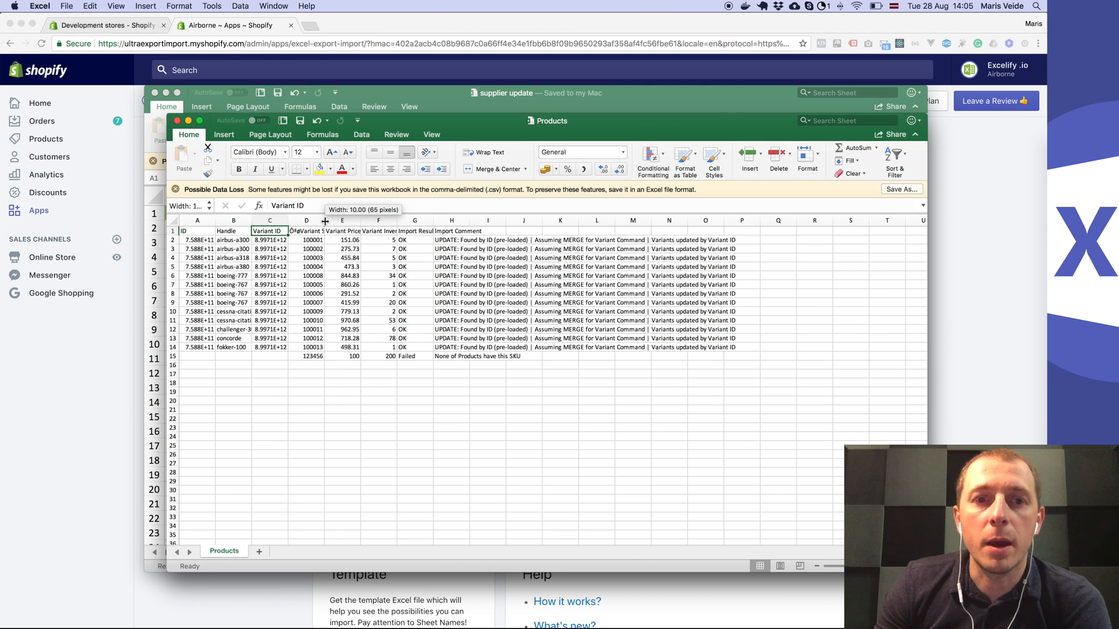
{"action": "left_click_drag", "start_coordinate": [325, 220], "coordinate": [306, 220]}
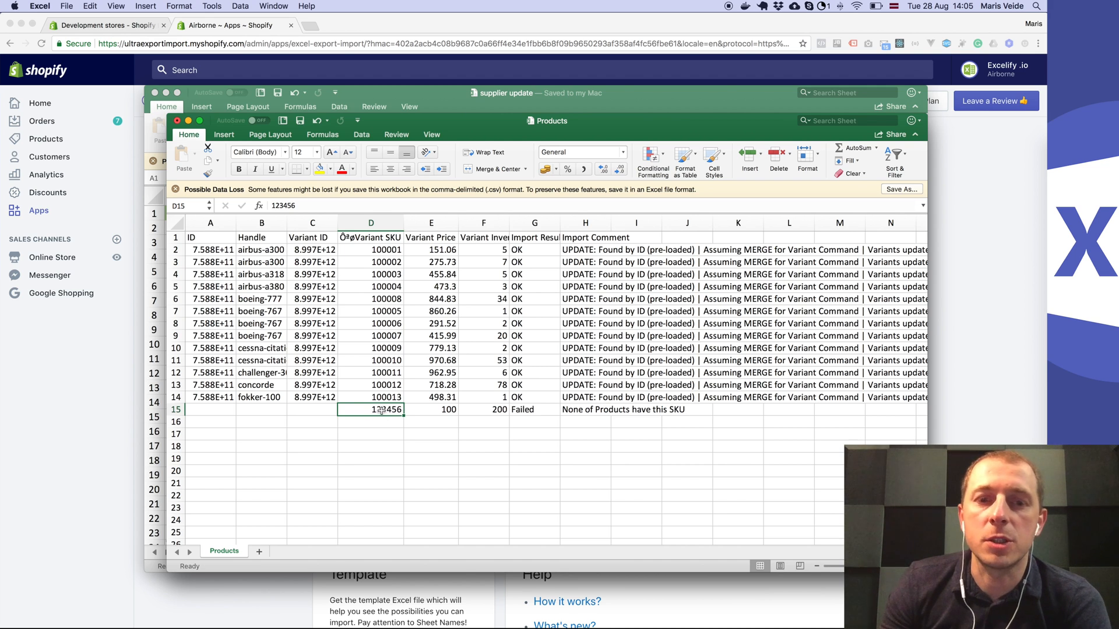
{"action": "scroll", "scroll_direction": "down", "scroll_amount": 3}
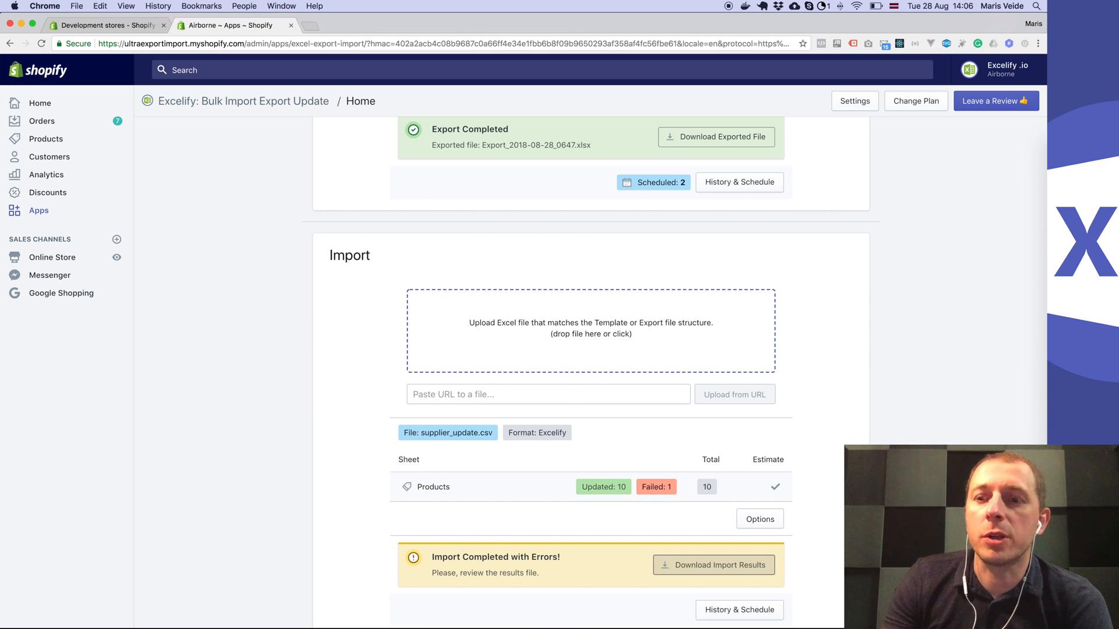
{"action": "mouse_move", "coordinate": [606, 323]}
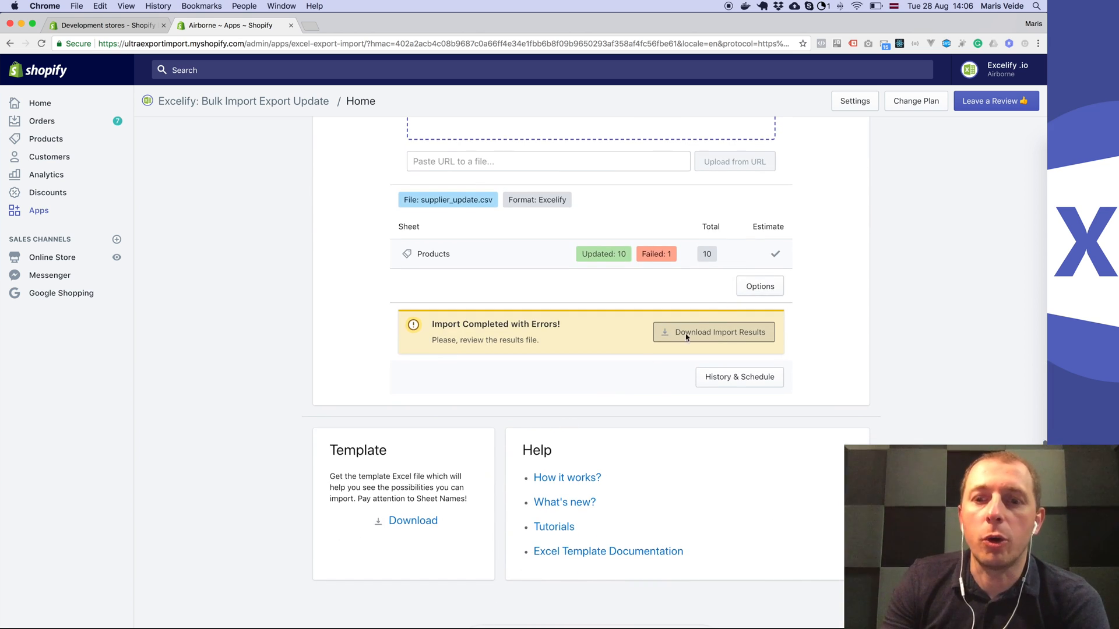
{"action": "left_click", "coordinate": [759, 286]}
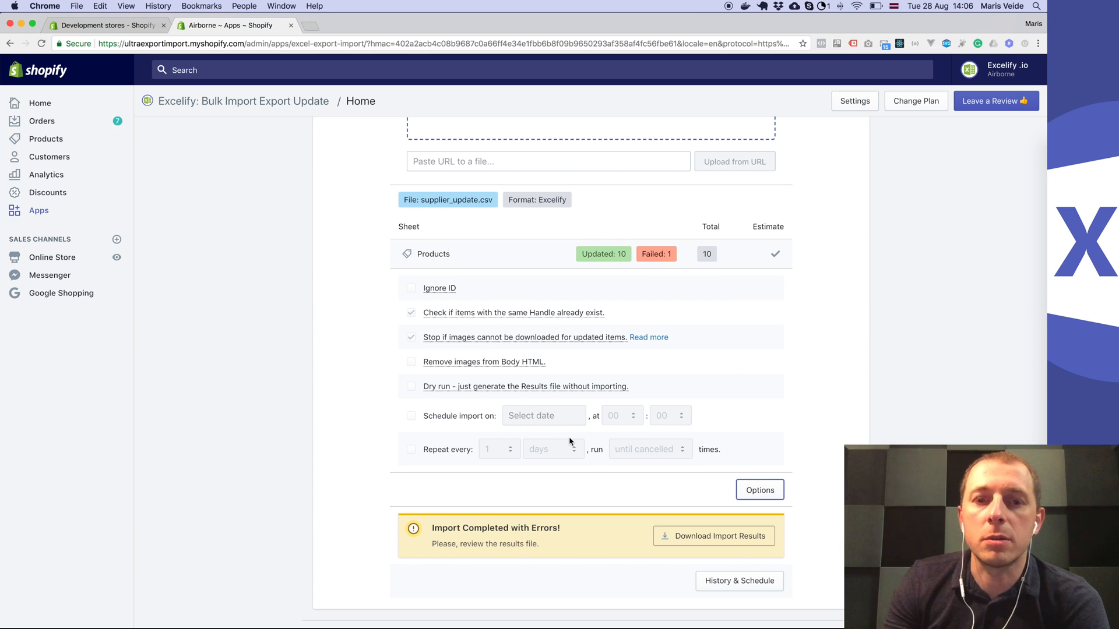
{"action": "left_click", "coordinate": [759, 489]}
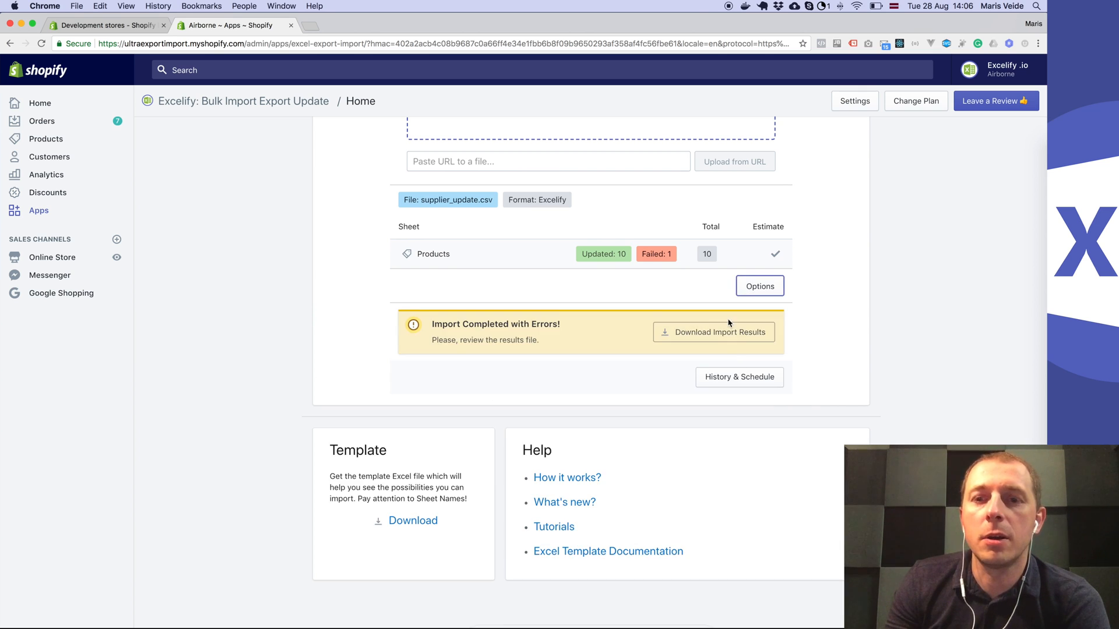